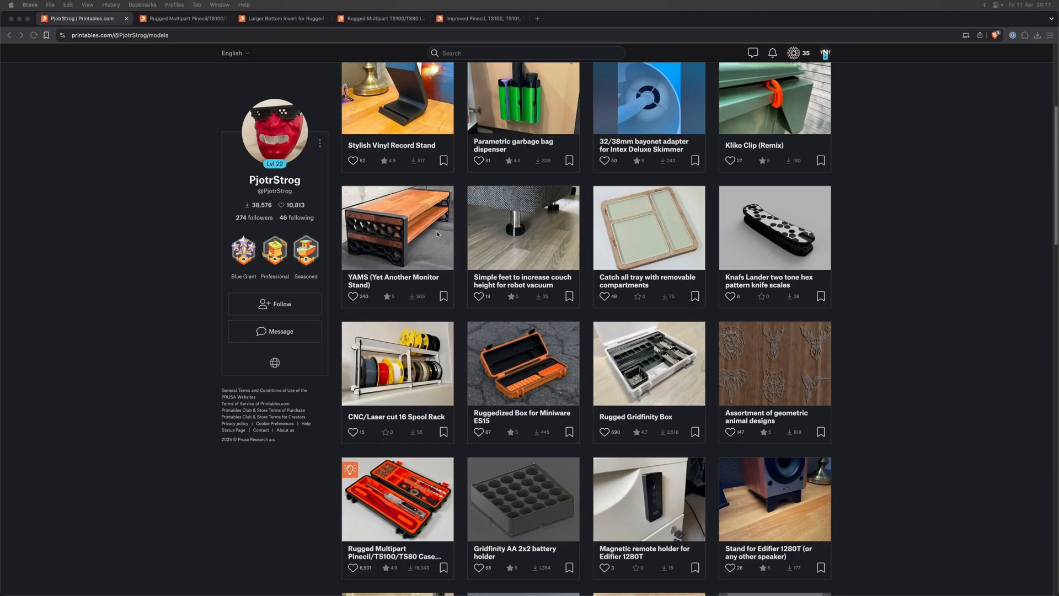
Step: View the Rugged Multipart case renders full-size, then go to the Larger Bottom Insert's Files section
{"action": "left_click", "coordinate": [182, 18]}
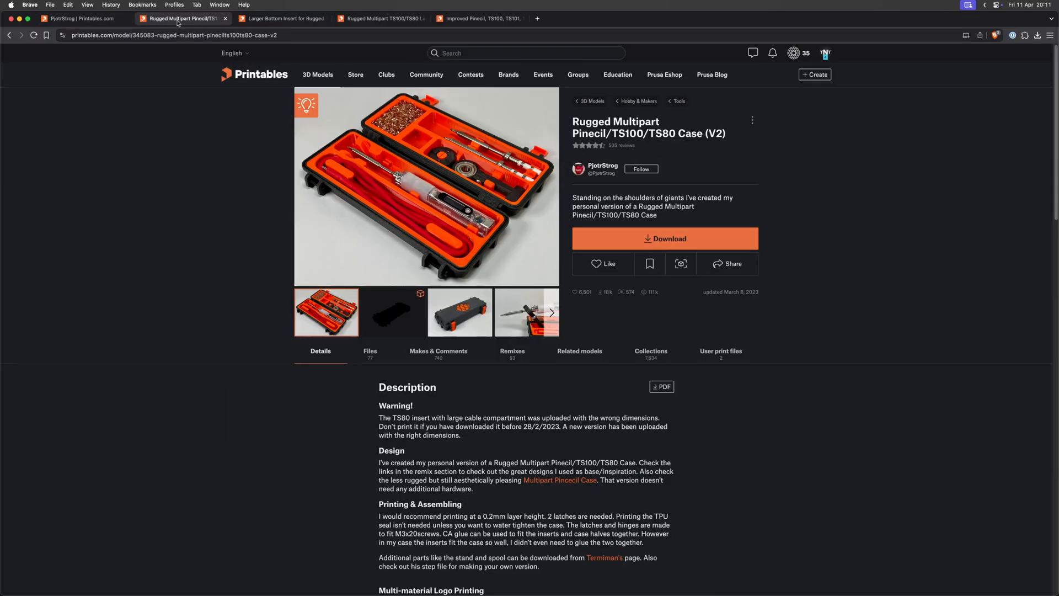
{"action": "left_click", "coordinate": [460, 311]}
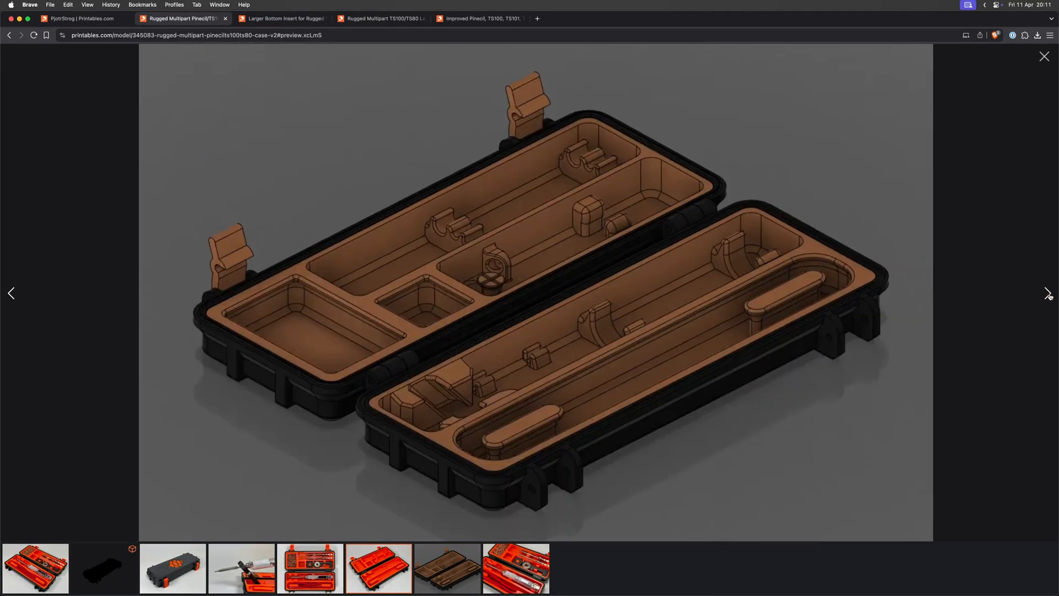
{"action": "left_click", "coordinate": [1044, 56]}
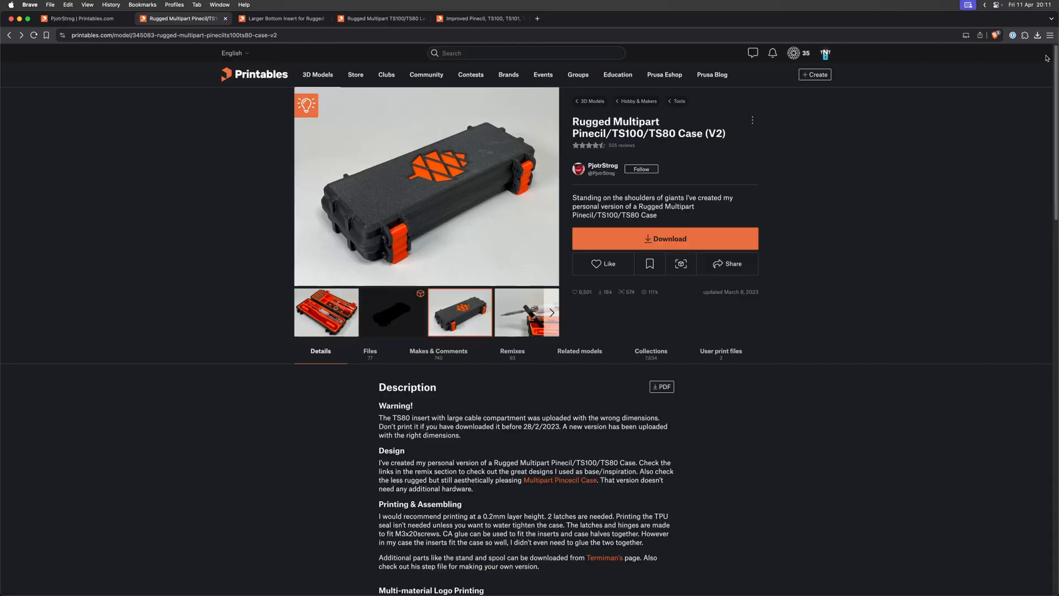
{"action": "left_click", "coordinate": [282, 19]}
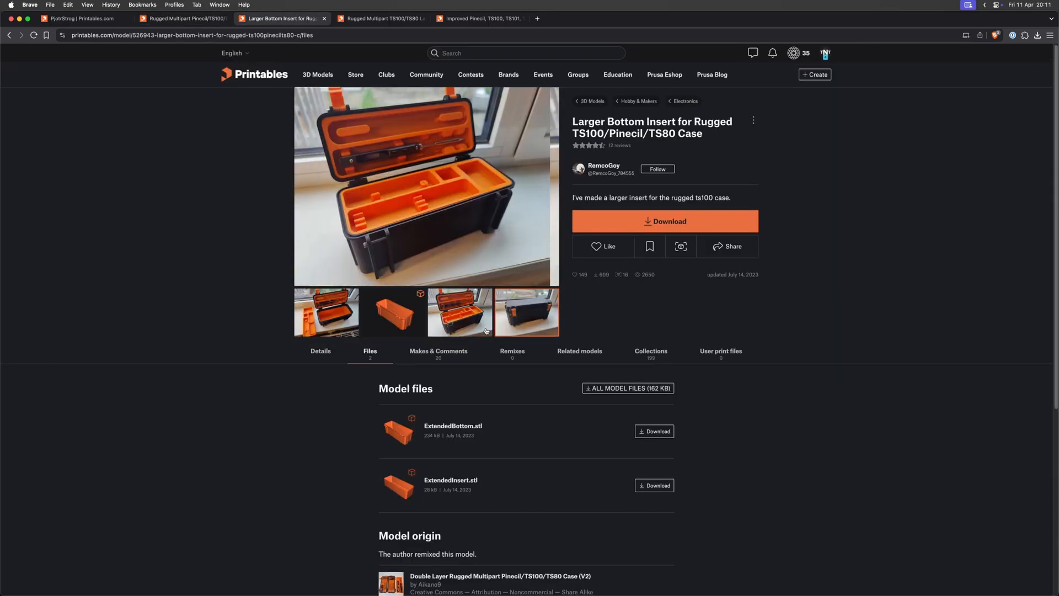
{"action": "left_click", "coordinate": [325, 312]}
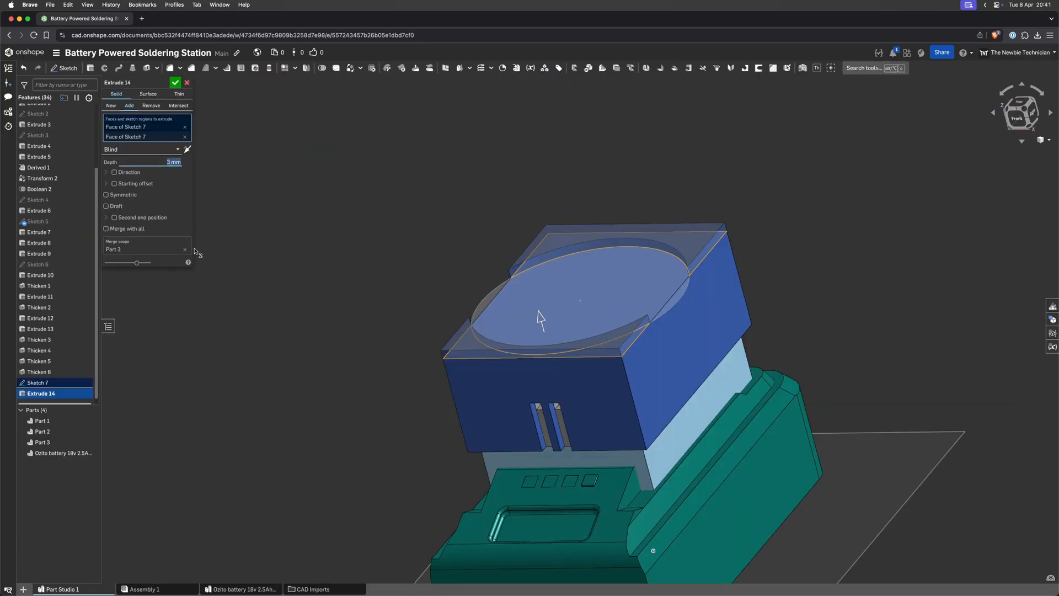
Step: Confirm the 3 mm Extrude 14 feature on the enclosure housing
{"action": "left_click", "coordinate": [176, 82]}
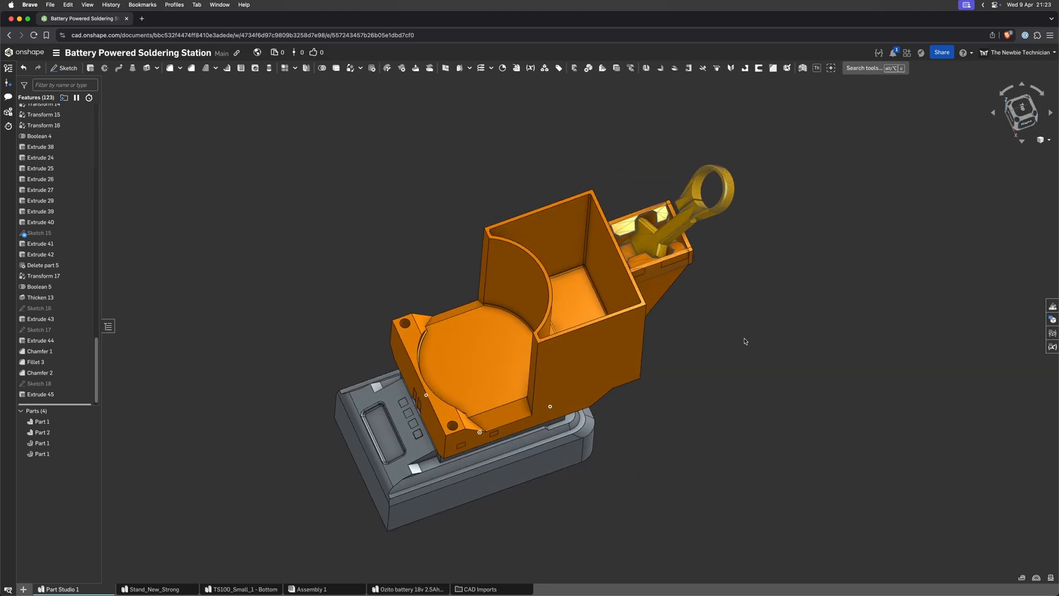
{"action": "mouse_move", "coordinate": [866, 330]}
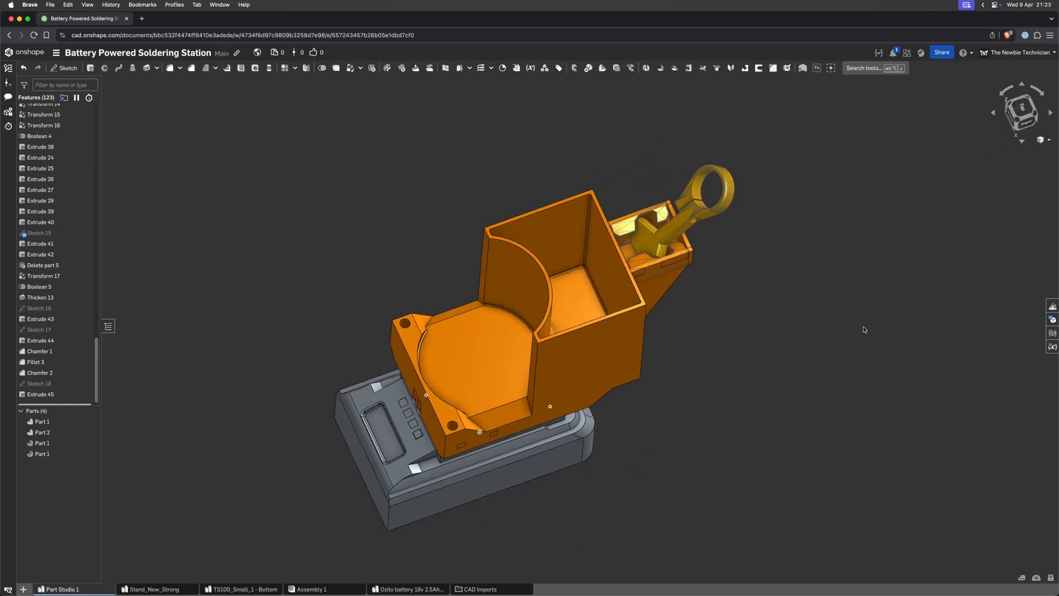